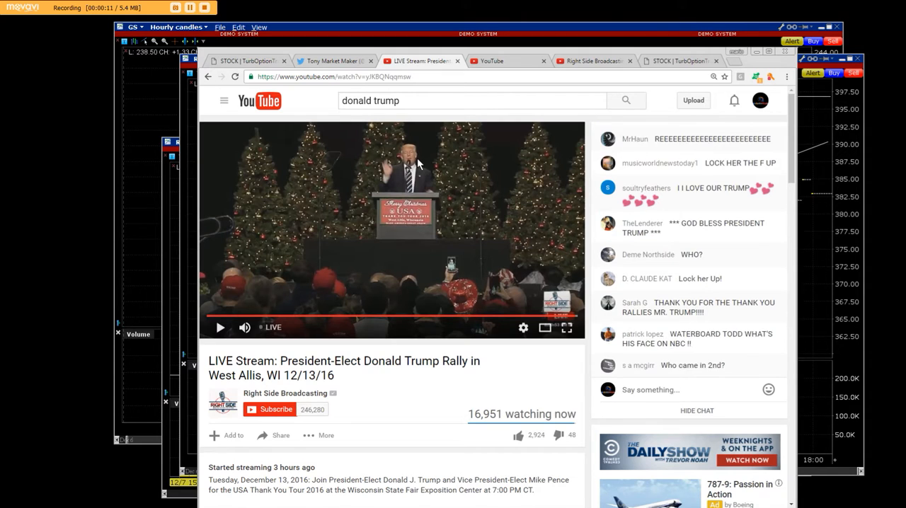
Step: Bring up the trading account's Twitter profile showing its pinned live-option-room tweet
{"action": "scroll", "scroll_direction": "down", "scroll_amount": 3}
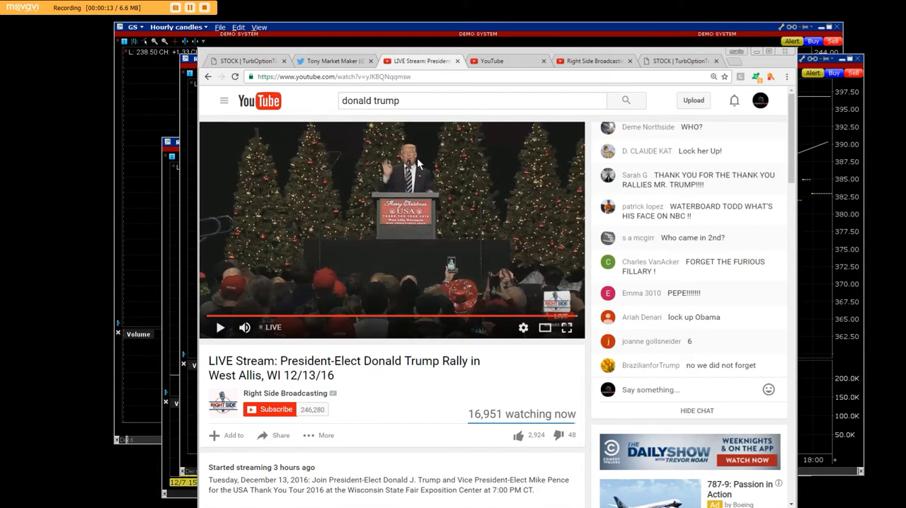
{"action": "scroll", "scroll_direction": "down", "scroll_amount": 3}
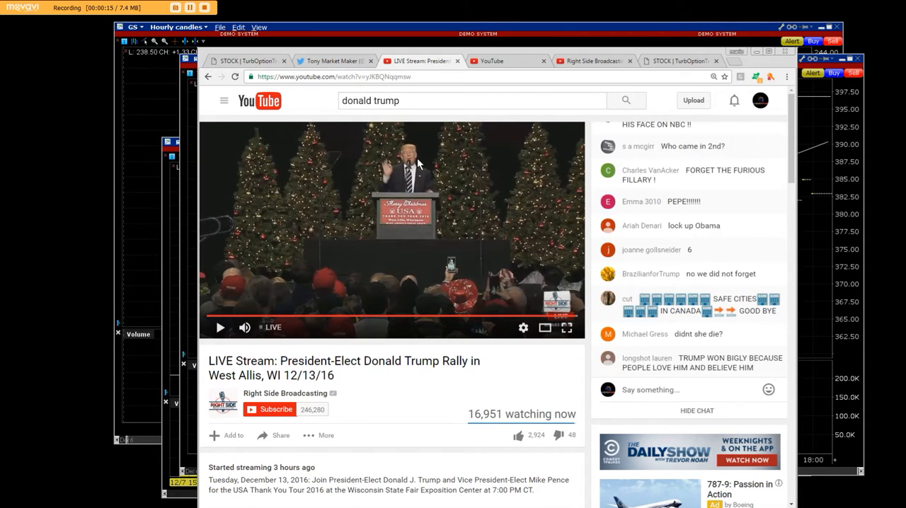
{"action": "left_click", "coordinate": [333, 61]}
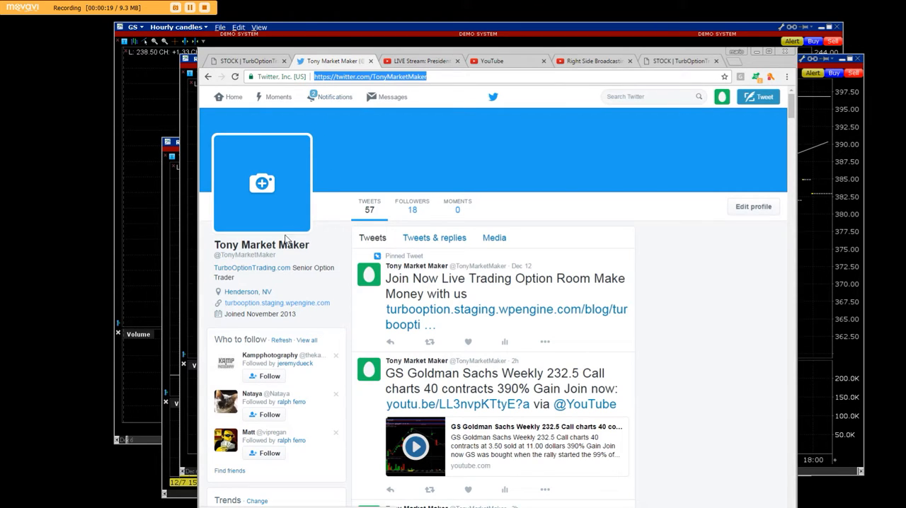
{"action": "mouse_move", "coordinate": [388, 246]}
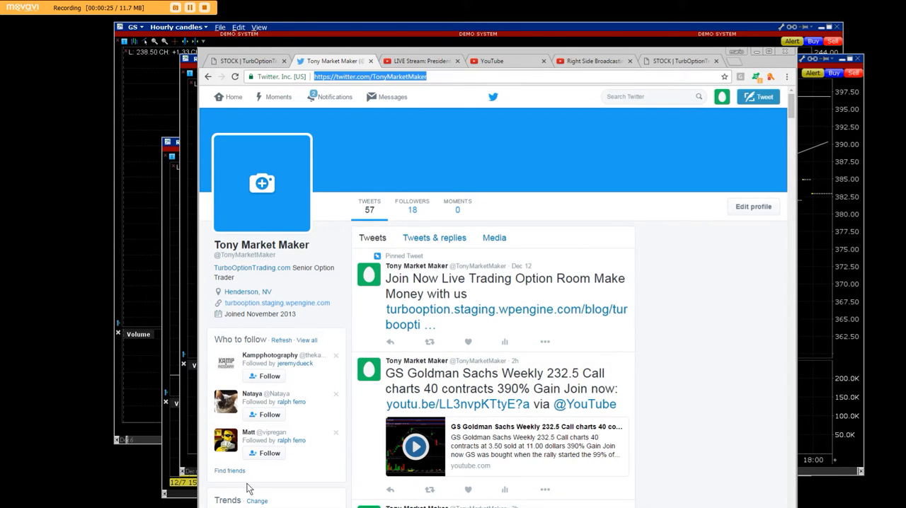
{"action": "mouse_move", "coordinate": [333, 425]}
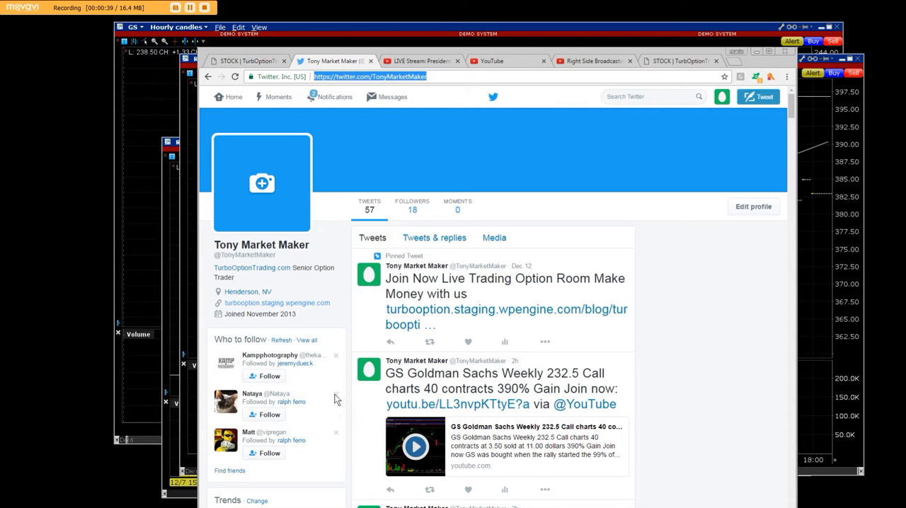
Step: Switch to the TurboOptionTrading home page with its section links and featured posts
{"action": "left_click", "coordinate": [248, 60]}
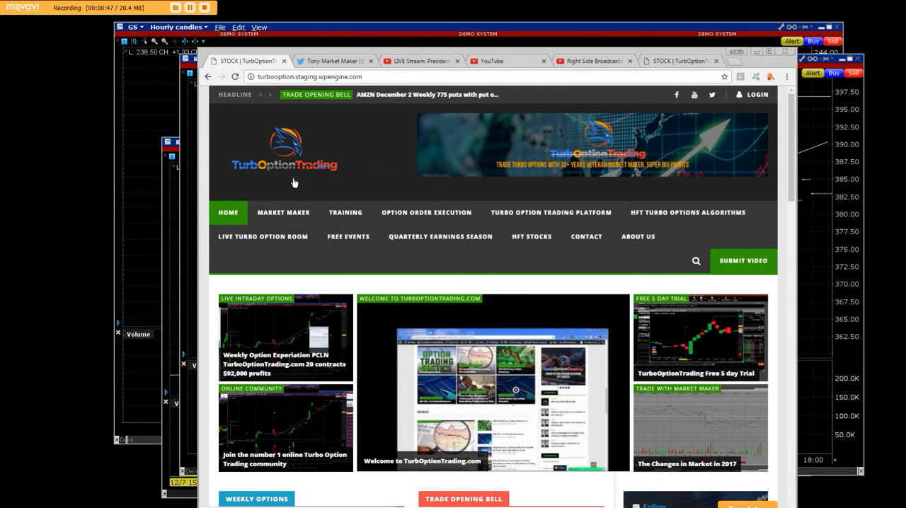
{"action": "mouse_move", "coordinate": [337, 182]}
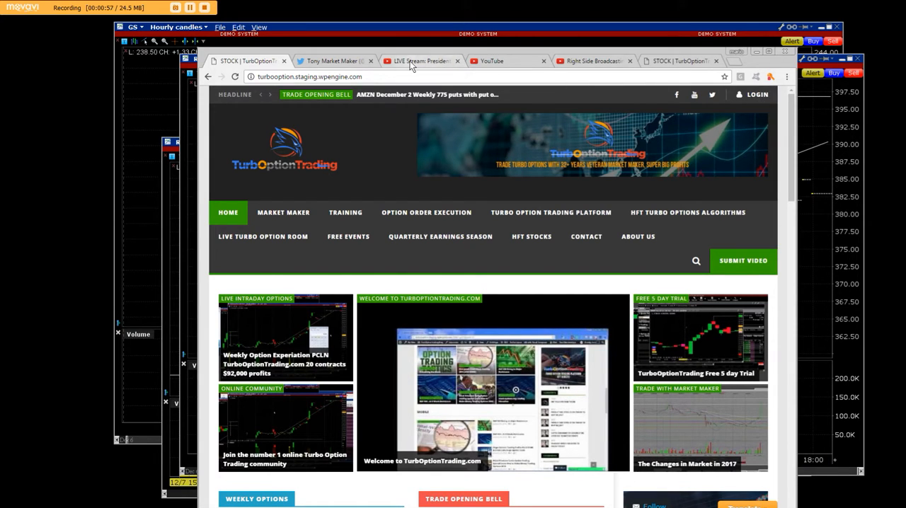
Step: Go to the YouTube home page and look through the recommended videos and live rally streams
{"action": "left_click", "coordinate": [422, 59]}
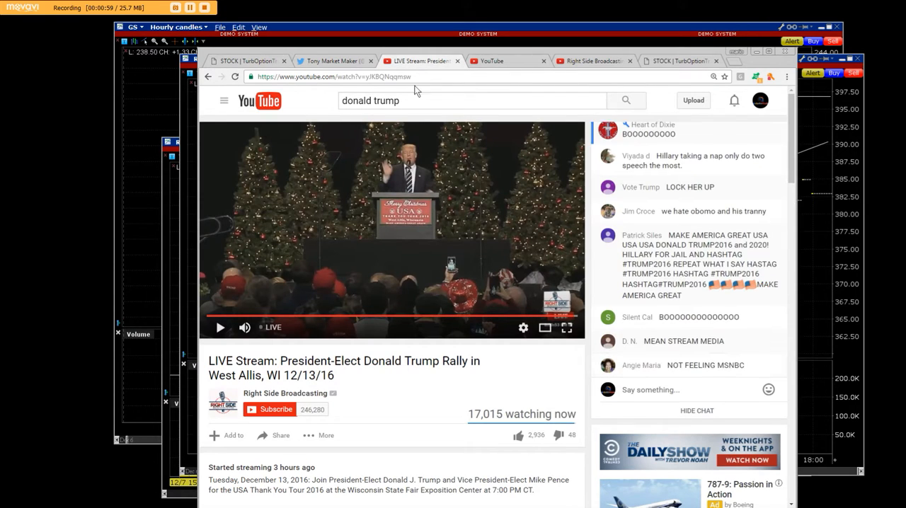
{"action": "left_click", "coordinate": [503, 61]}
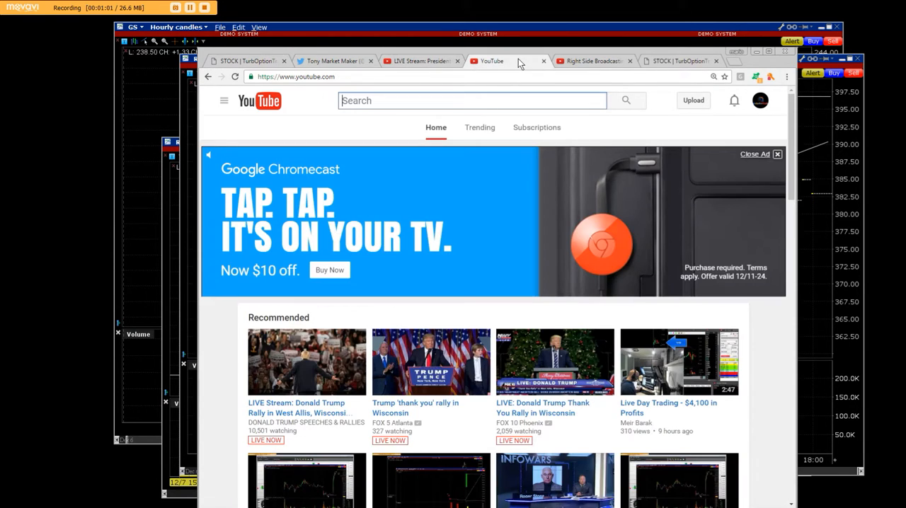
{"action": "mouse_move", "coordinate": [326, 346]}
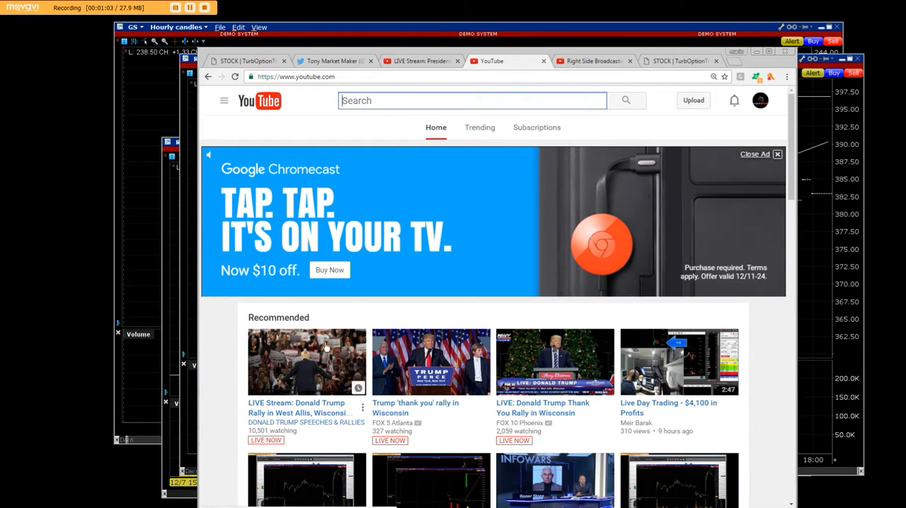
{"action": "scroll", "scroll_direction": "down", "scroll_amount": 3}
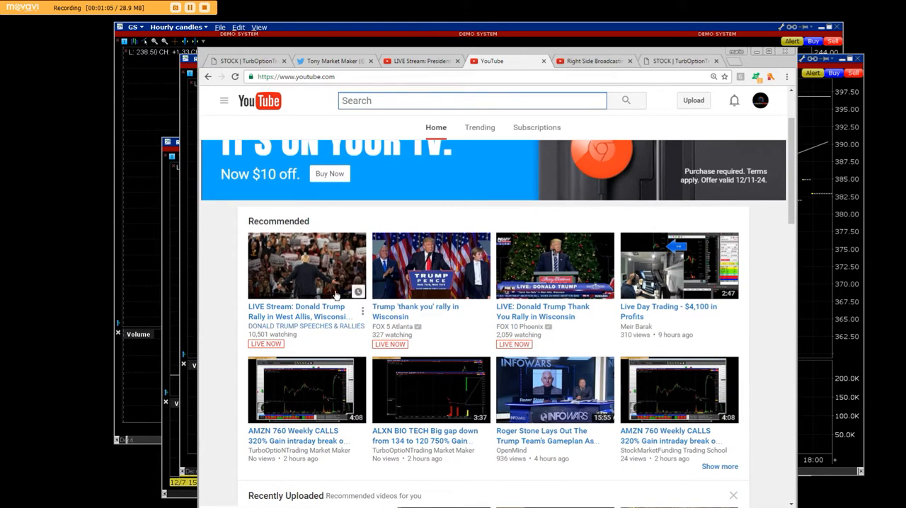
{"action": "scroll", "scroll_direction": "down", "scroll_amount": 3}
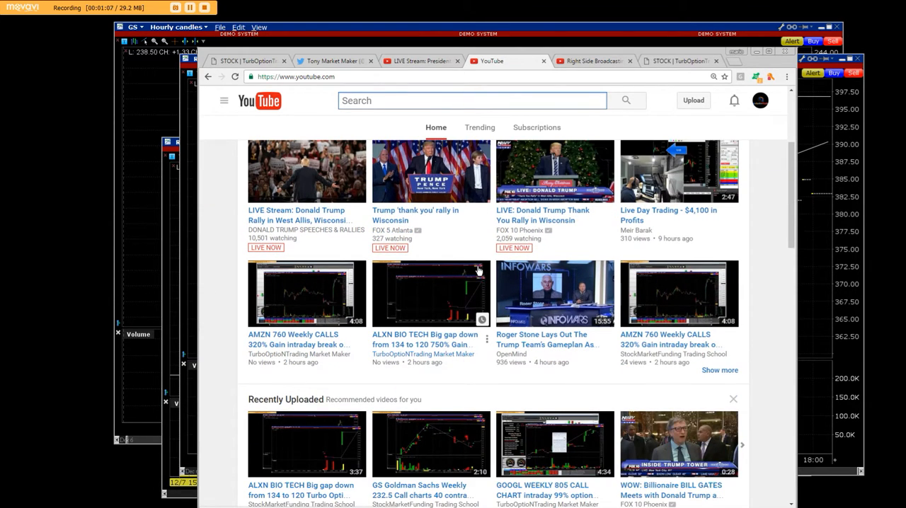
{"action": "mouse_move", "coordinate": [295, 252]}
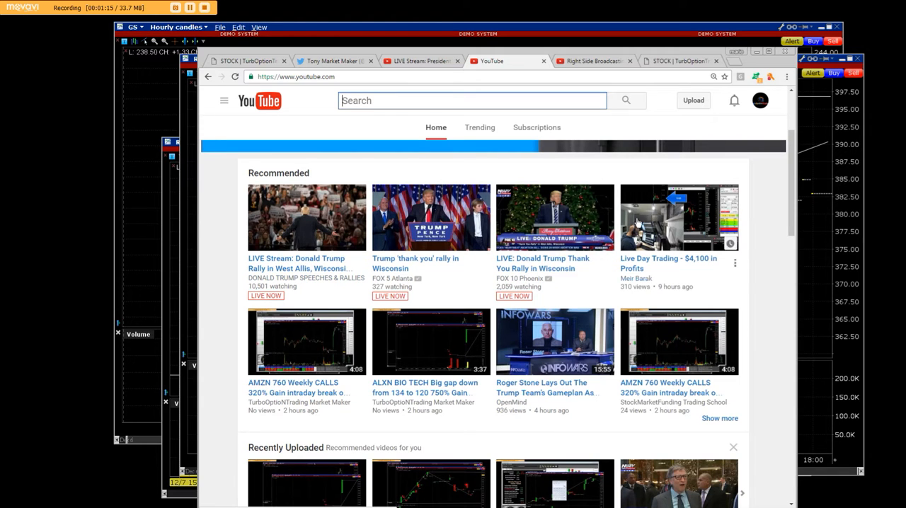
{"action": "scroll", "scroll_direction": "down", "scroll_amount": 3}
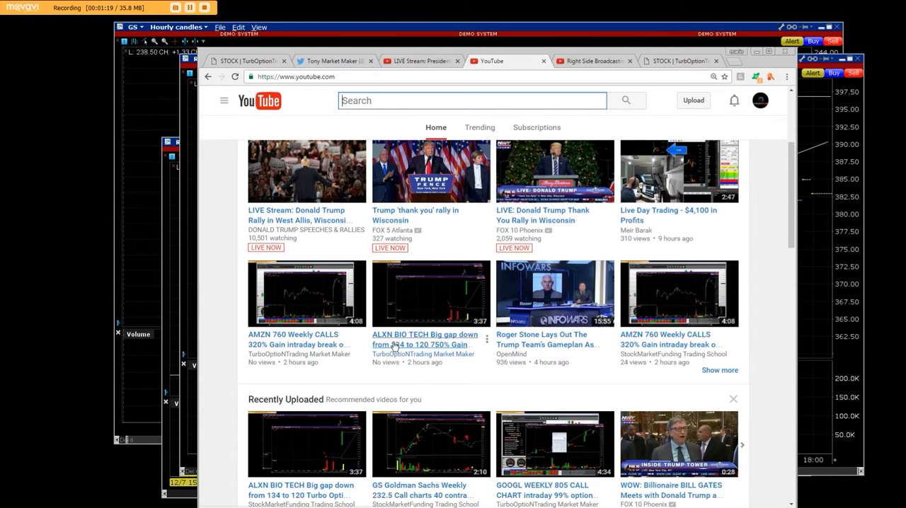
{"action": "scroll", "scroll_direction": "down", "scroll_amount": 3}
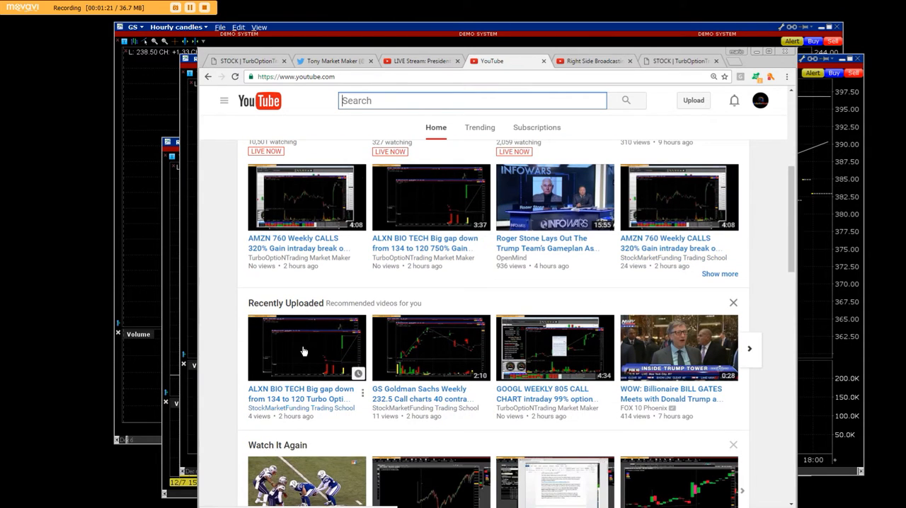
{"action": "mouse_move", "coordinate": [680, 404]}
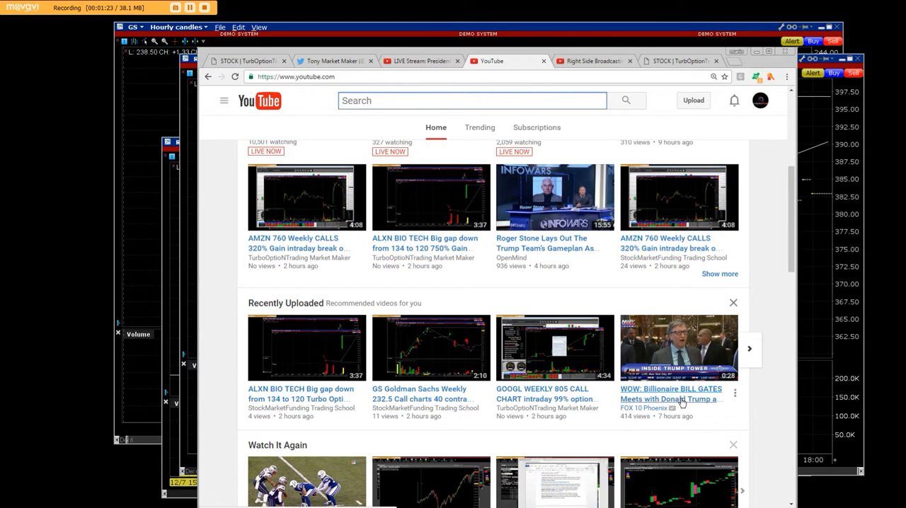
{"action": "mouse_move", "coordinate": [684, 402]}
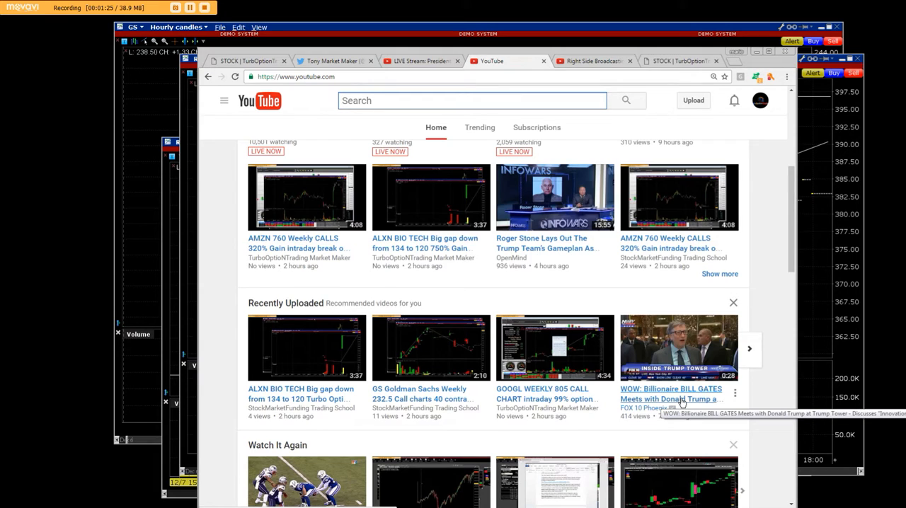
Step: Continue down through the recently uploaded trading chart videos, then head back toward the top
{"action": "scroll", "scroll_direction": "down", "scroll_amount": 3}
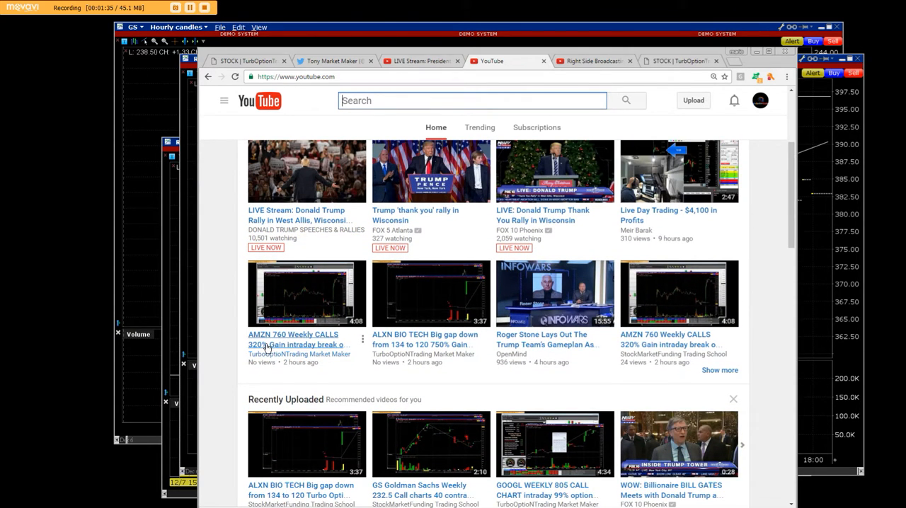
{"action": "mouse_move", "coordinate": [408, 360]}
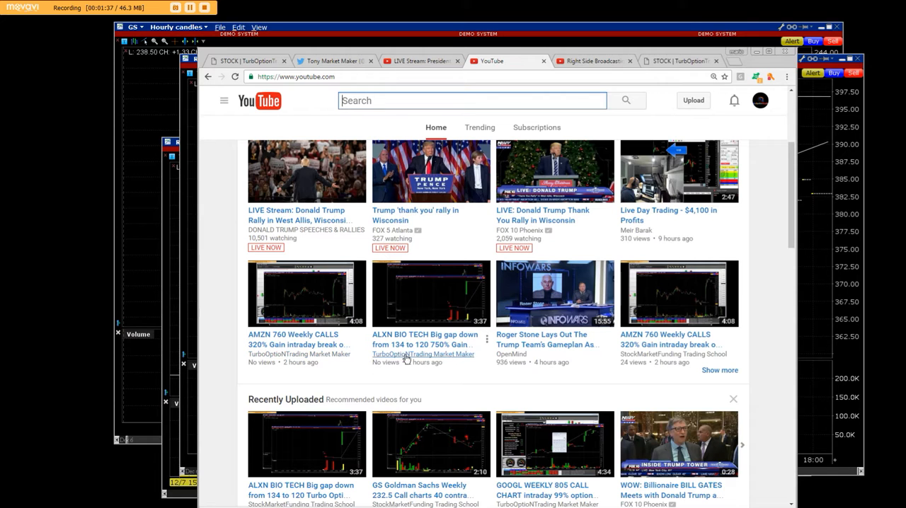
{"action": "mouse_move", "coordinate": [426, 342]}
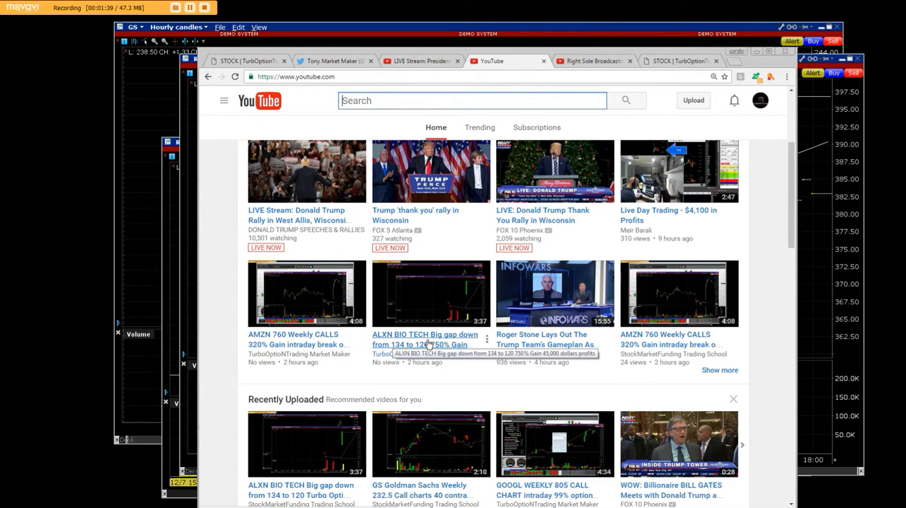
{"action": "mouse_move", "coordinate": [442, 272]}
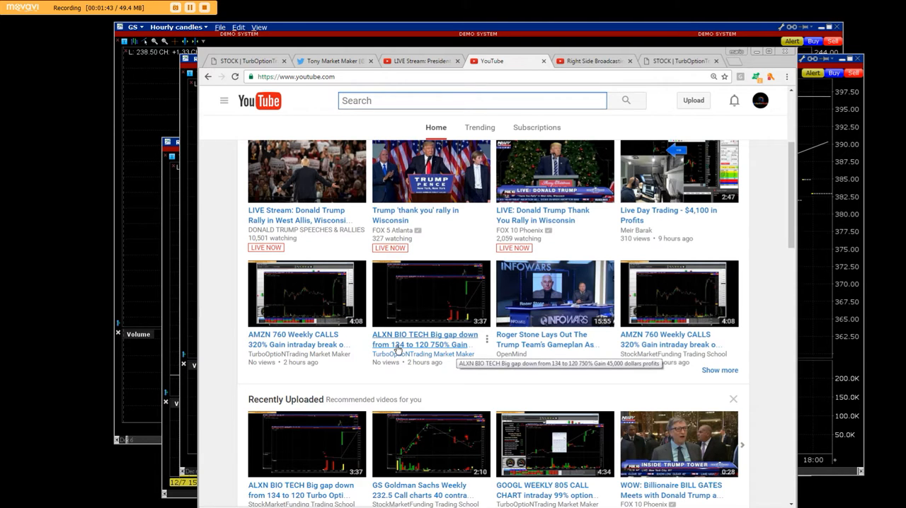
{"action": "mouse_move", "coordinate": [431, 351]}
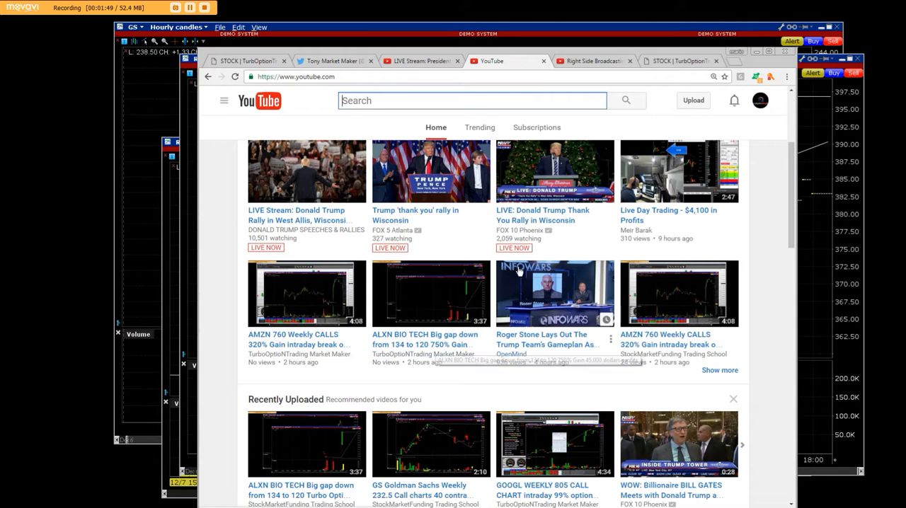
{"action": "scroll", "scroll_direction": "down", "scroll_amount": 3}
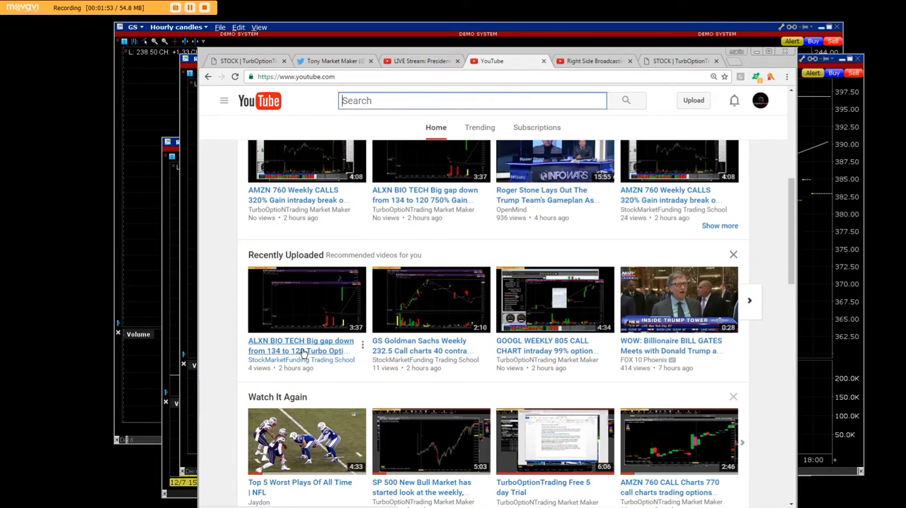
{"action": "mouse_move", "coordinate": [697, 351]}
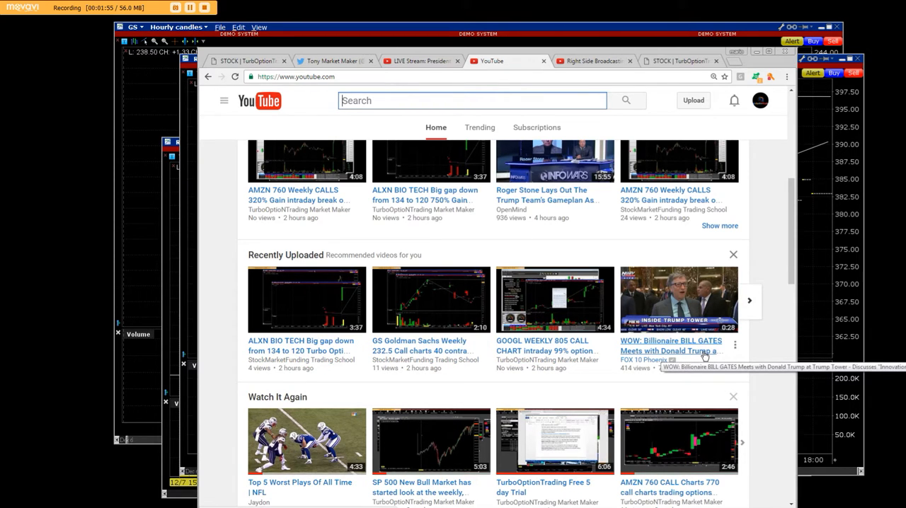
{"action": "mouse_move", "coordinate": [791, 250]}
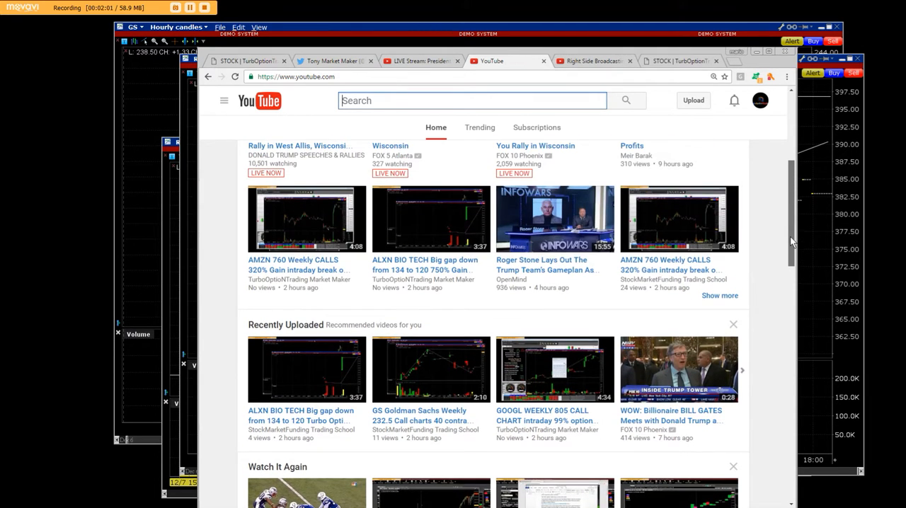
{"action": "scroll", "scroll_direction": "down", "scroll_amount": 3}
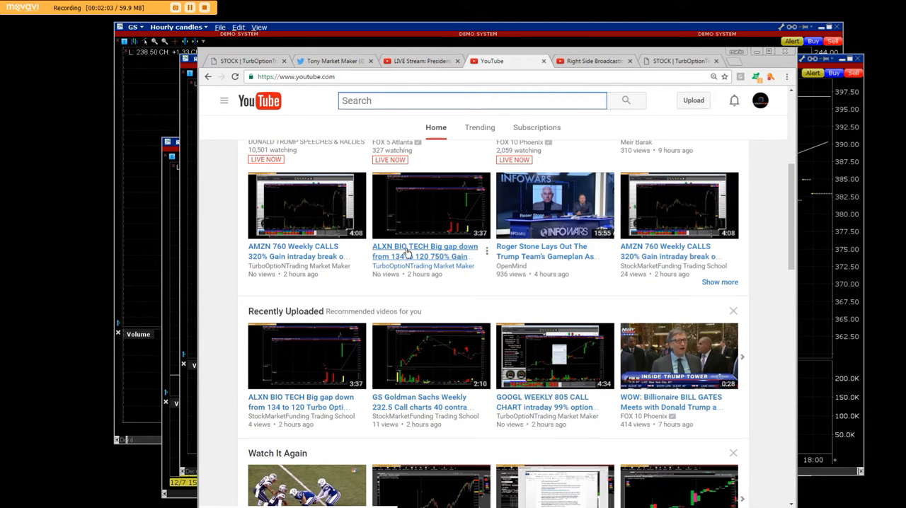
{"action": "mouse_move", "coordinate": [790, 227]}
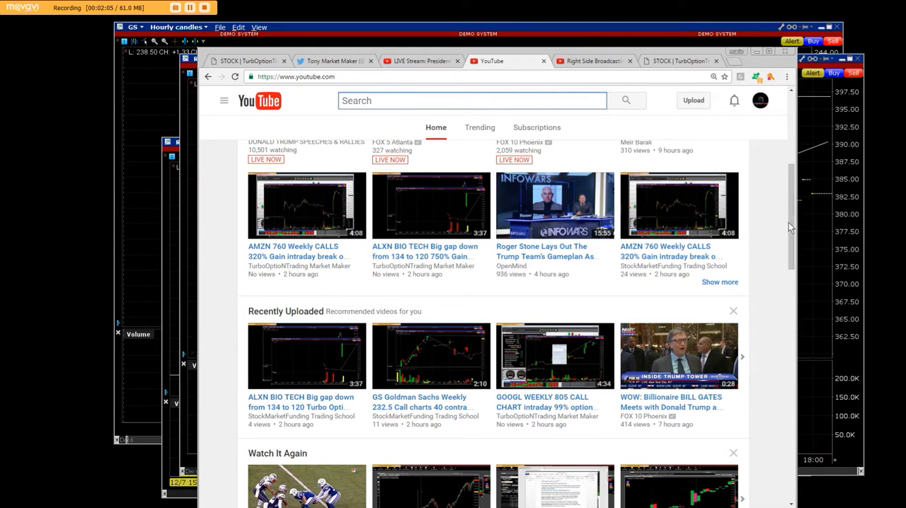
{"action": "scroll", "scroll_direction": "up", "scroll_amount": 3}
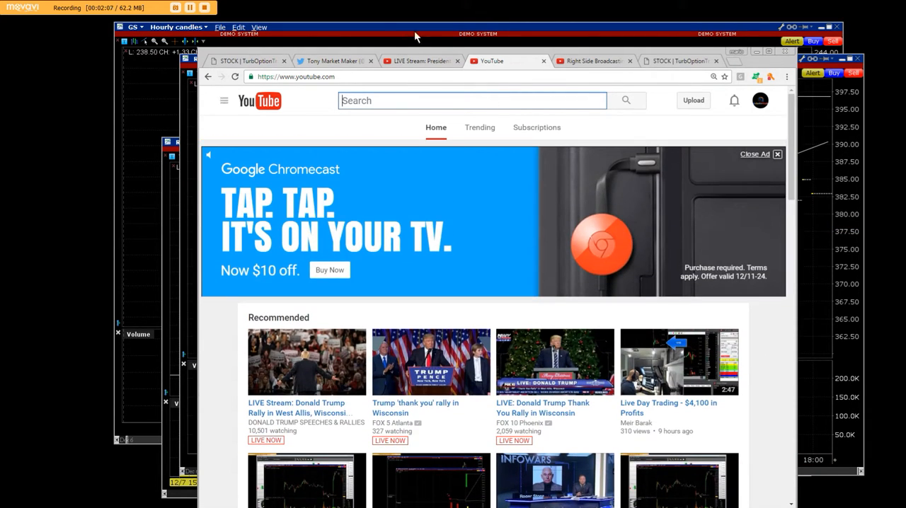
{"action": "mouse_move", "coordinate": [330, 68]}
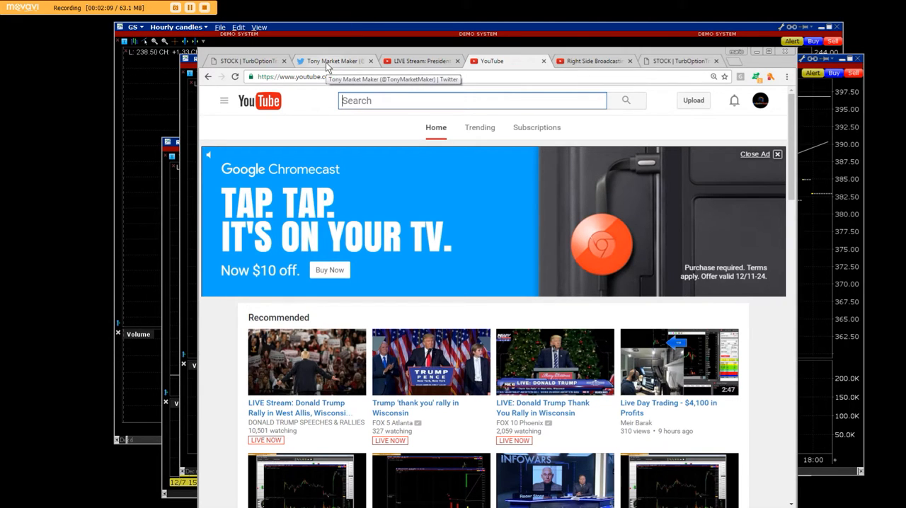
Step: Return to the Twitter profile and follow the pinned tweet's link to the Right Side Broadcasting channel
{"action": "left_click", "coordinate": [333, 61]}
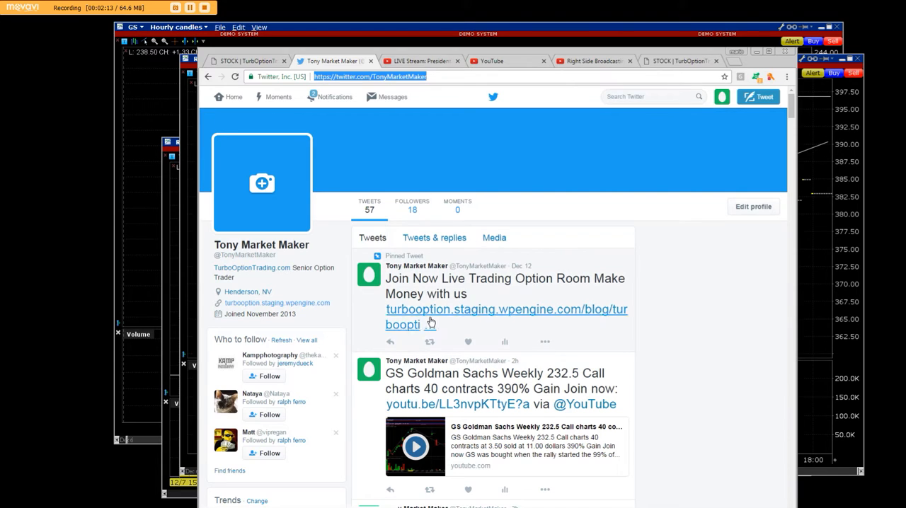
{"action": "mouse_move", "coordinate": [589, 309]}
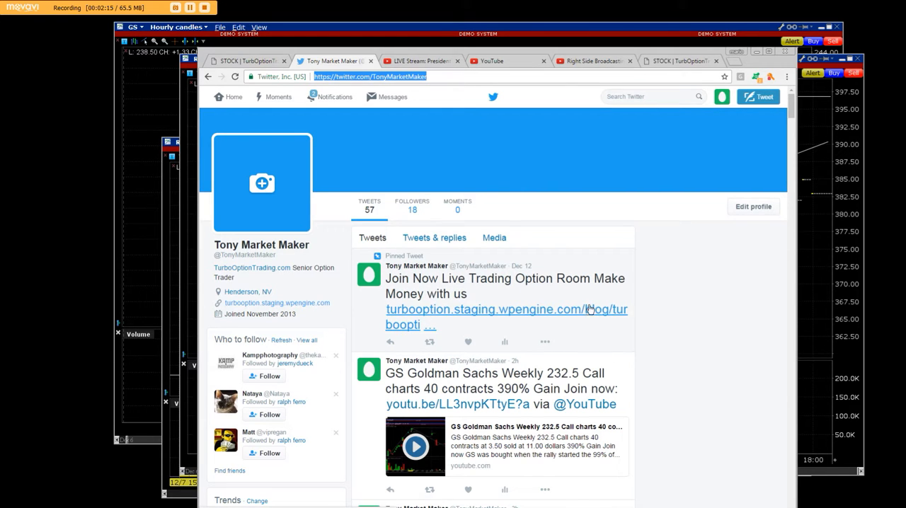
{"action": "left_click", "coordinate": [418, 60]}
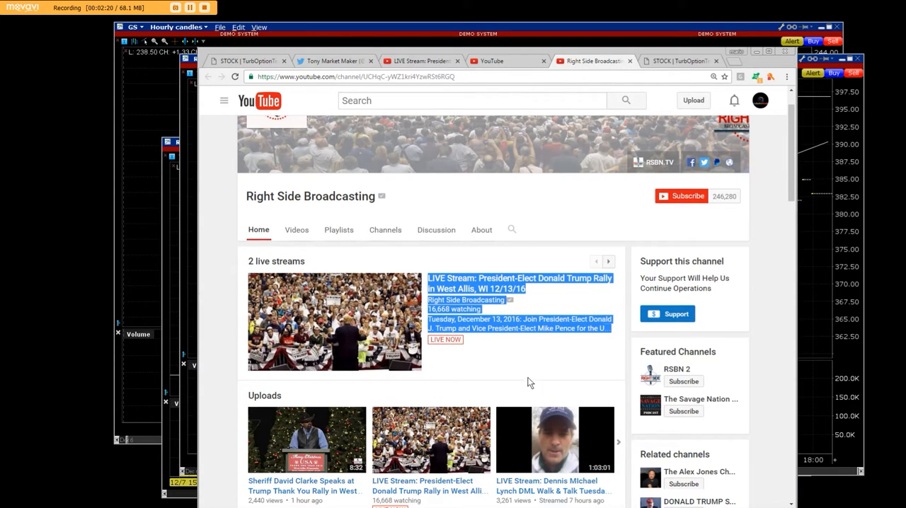
{"action": "mouse_move", "coordinate": [374, 263]}
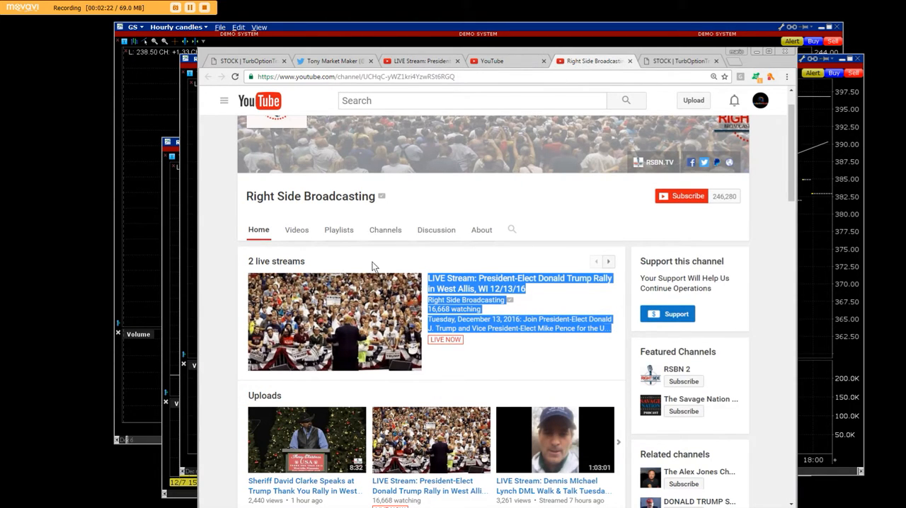
{"action": "left_click", "coordinate": [252, 61]}
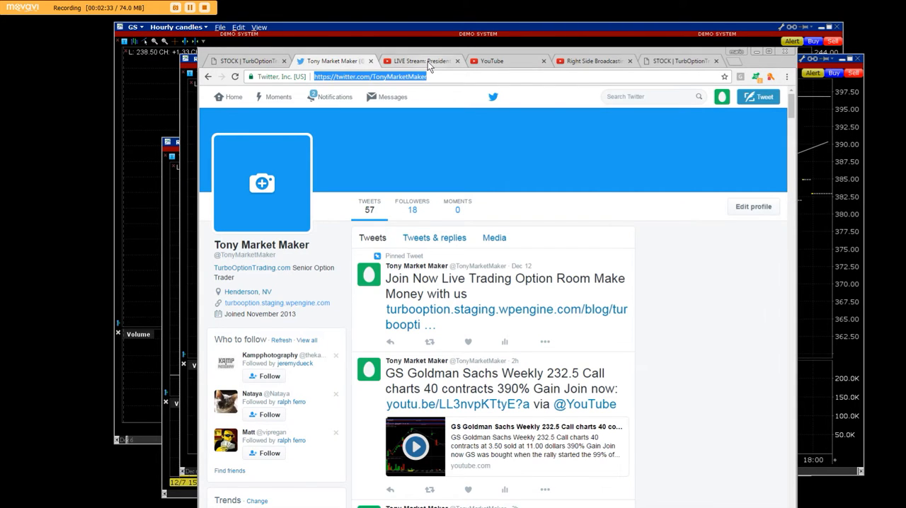
{"action": "left_click", "coordinate": [418, 59]}
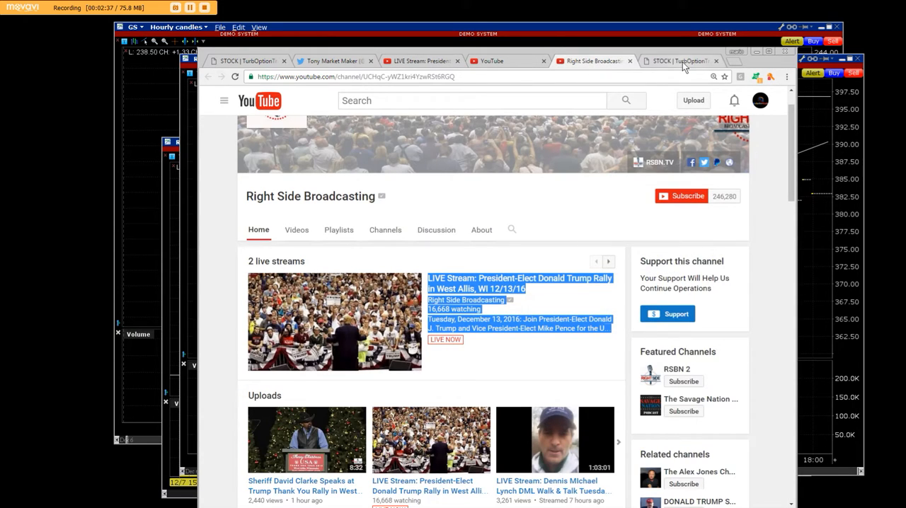
Step: Switch to the TurboOptionTrading home page and browse down into its trade posts
{"action": "left_click", "coordinate": [683, 61]}
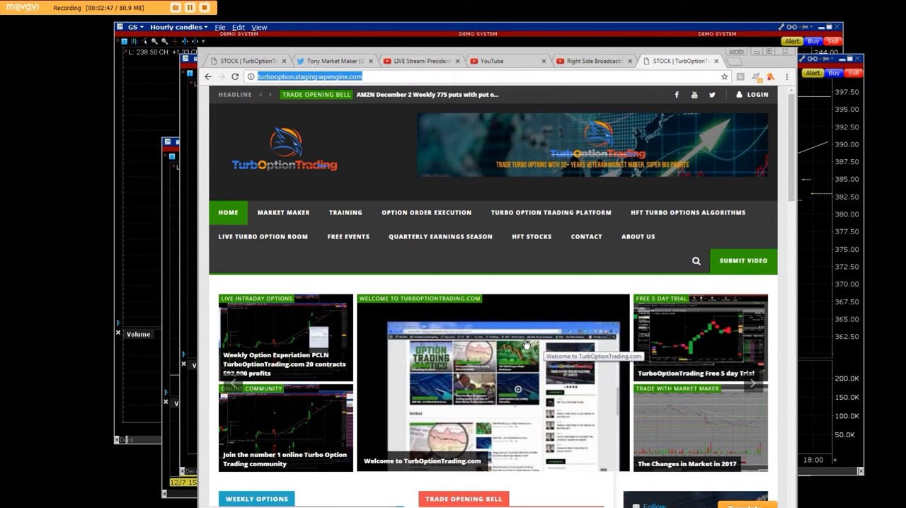
{"action": "scroll", "scroll_direction": "down", "scroll_amount": 3}
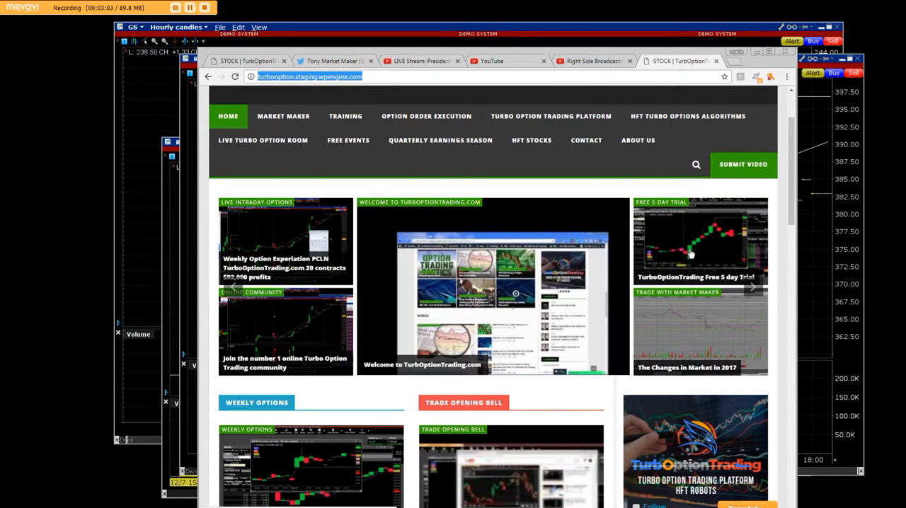
{"action": "scroll", "scroll_direction": "down", "scroll_amount": 3}
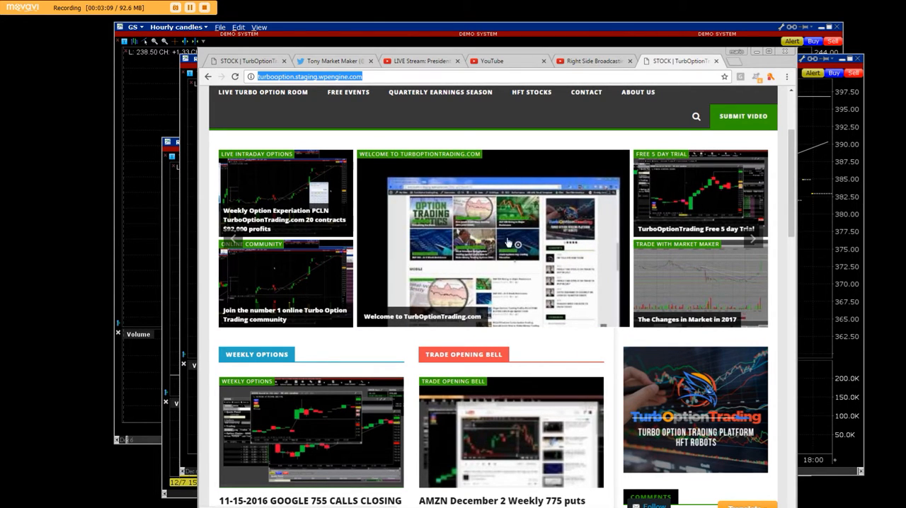
{"action": "scroll", "scroll_direction": "down", "scroll_amount": 3}
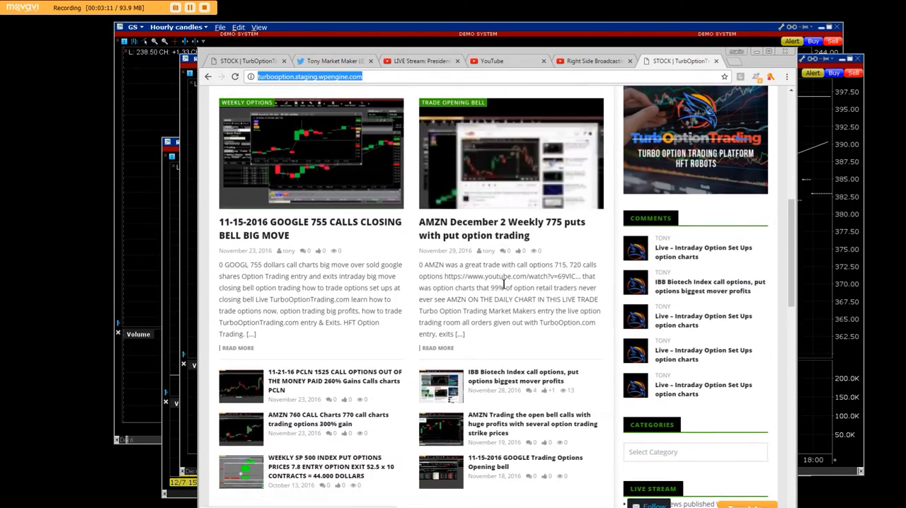
Step: Look through the remaining article listings and return toward the top of the page
{"action": "scroll", "scroll_direction": "down", "scroll_amount": 3}
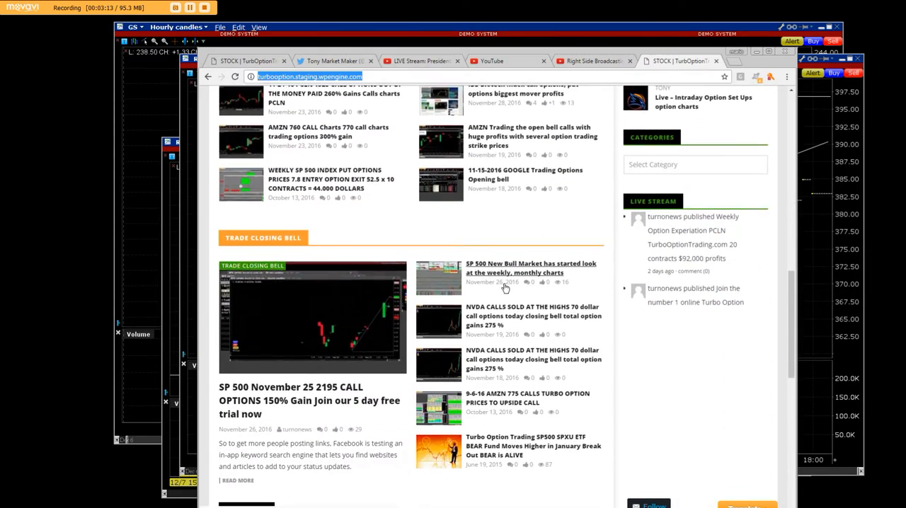
{"action": "scroll", "scroll_direction": "down", "scroll_amount": 3}
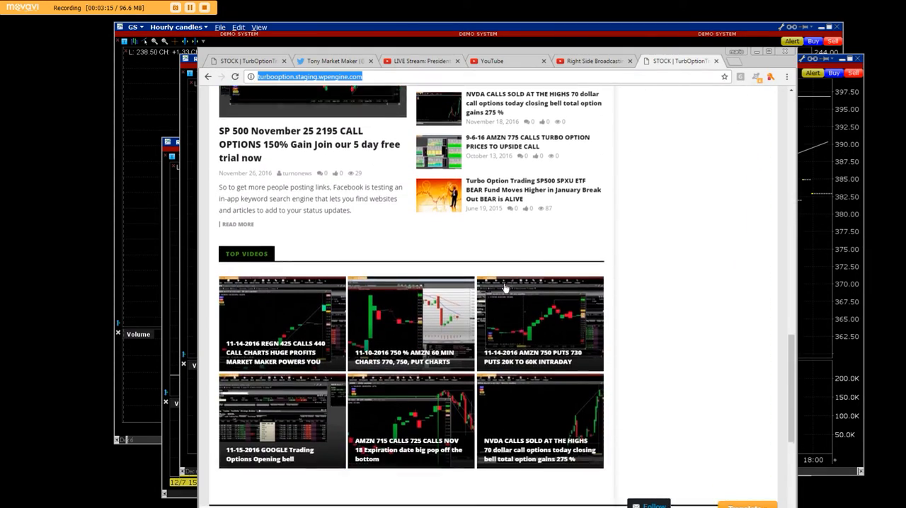
{"action": "scroll", "scroll_direction": "down", "scroll_amount": 3}
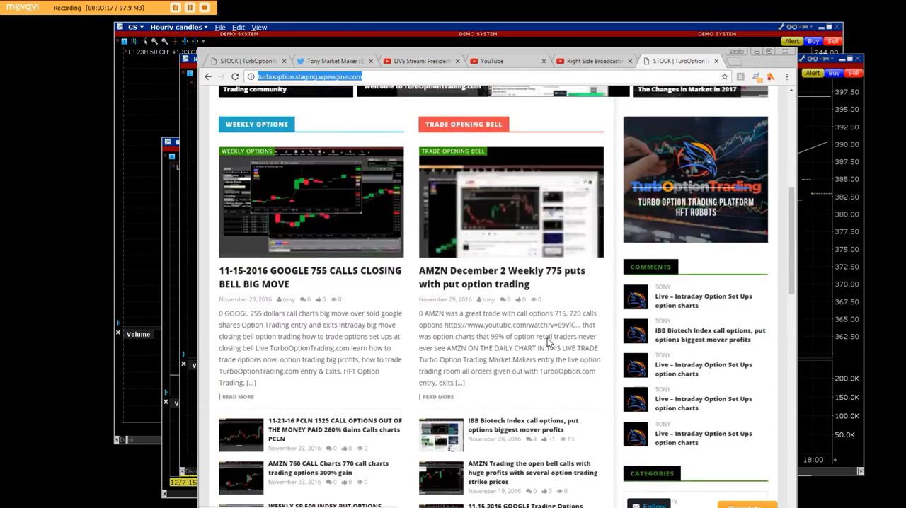
{"action": "scroll", "scroll_direction": "up", "scroll_amount": 3}
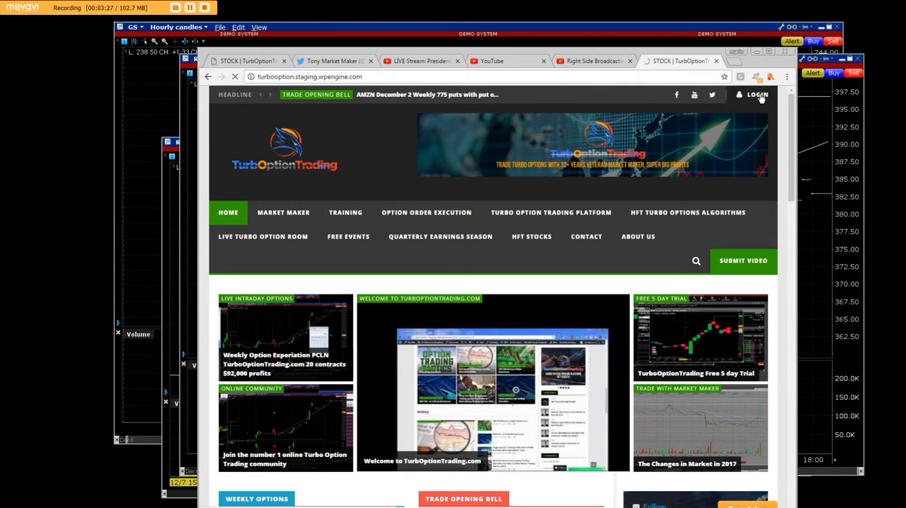
Step: Sign in to the WordPress community from the LOGIN page using the saved credentials
{"action": "left_click", "coordinate": [756, 96]}
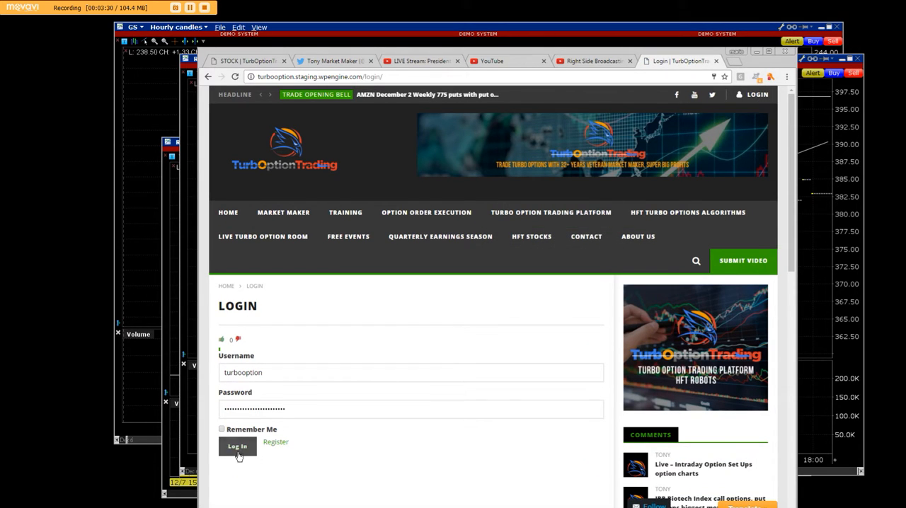
{"action": "left_click", "coordinate": [238, 447]}
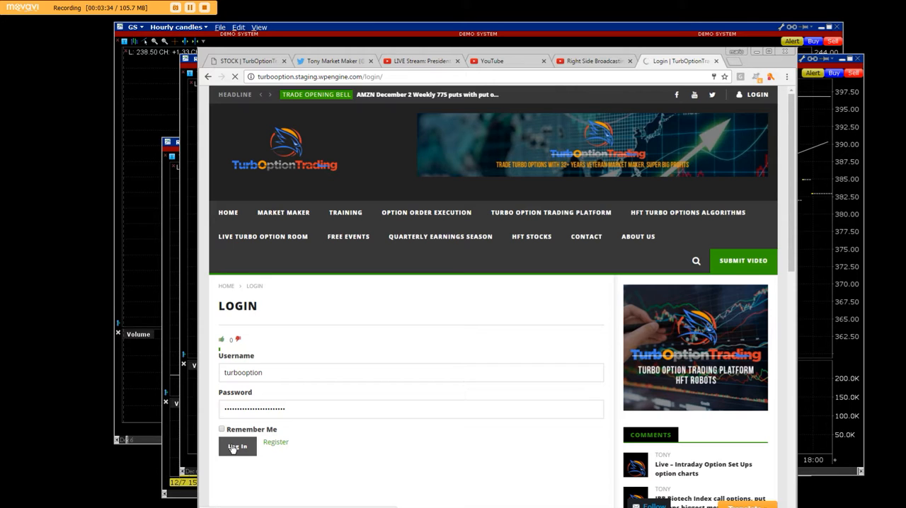
{"action": "left_click", "coordinate": [237, 446]}
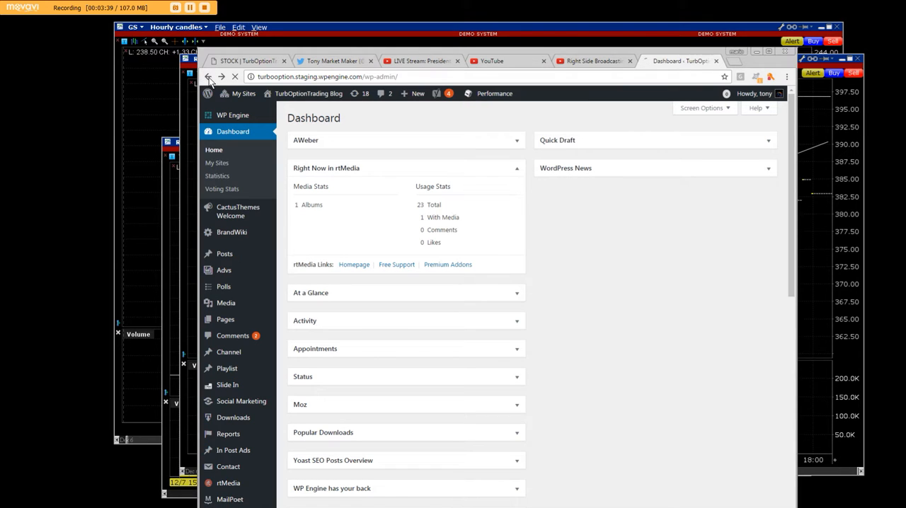
Step: Leave the Dashboard via the admin bar to view the site's home page signed in
{"action": "left_click", "coordinate": [209, 76]}
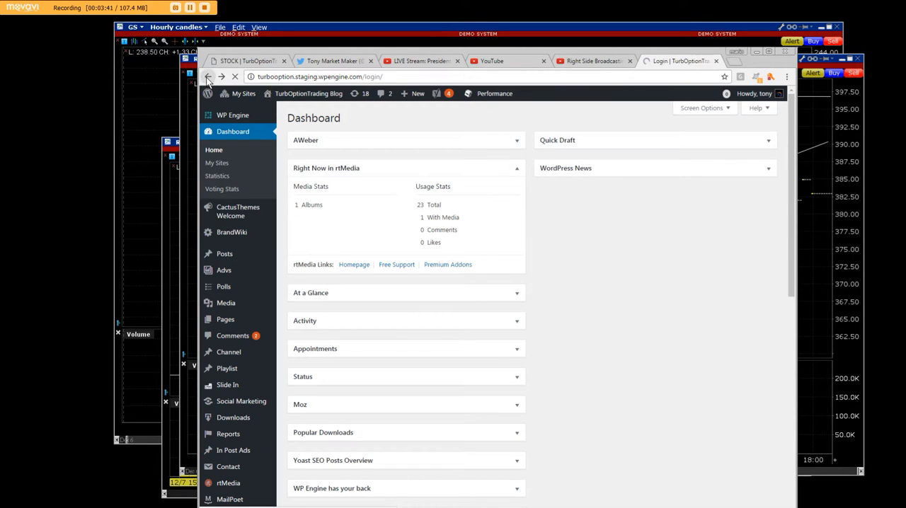
{"action": "left_click", "coordinate": [210, 76]}
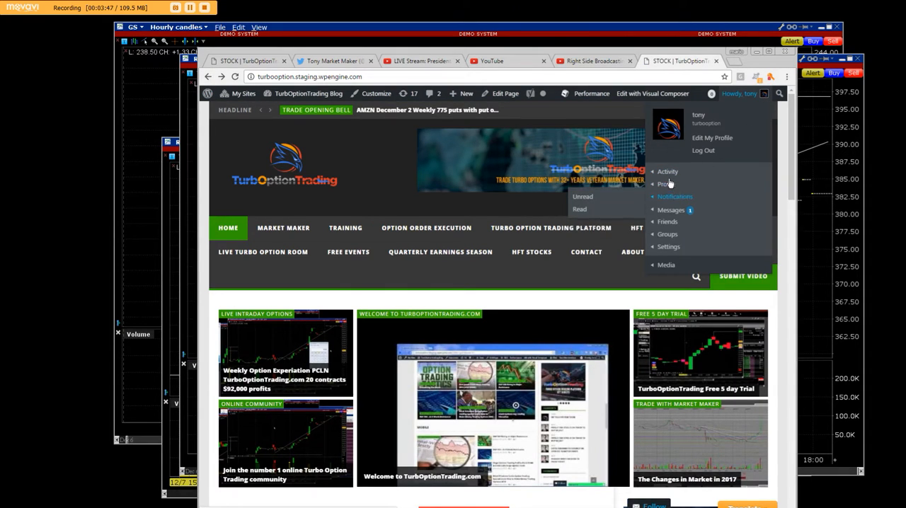
{"action": "mouse_move", "coordinate": [668, 246]}
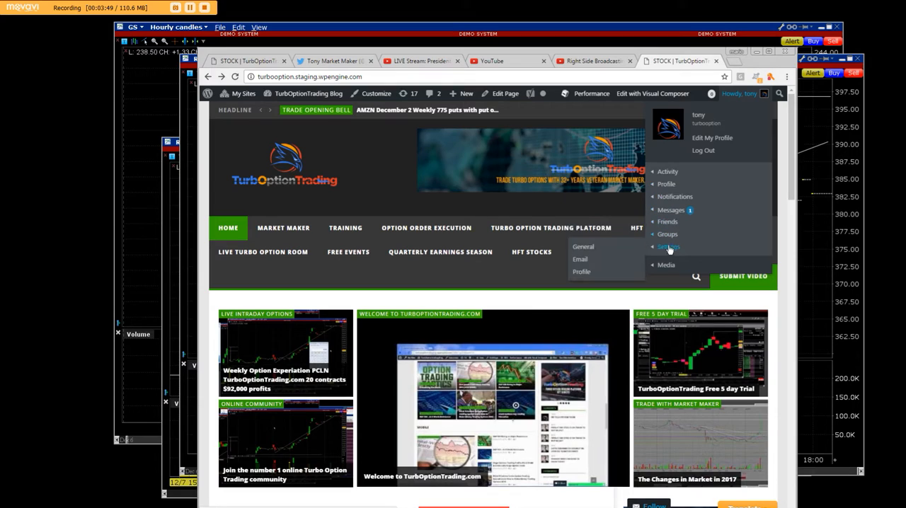
{"action": "mouse_move", "coordinate": [669, 234]}
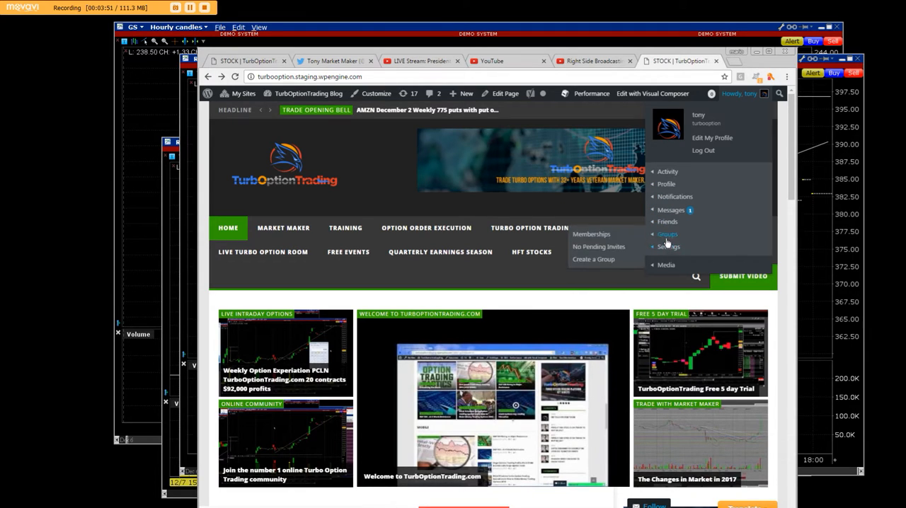
{"action": "mouse_move", "coordinate": [667, 221]}
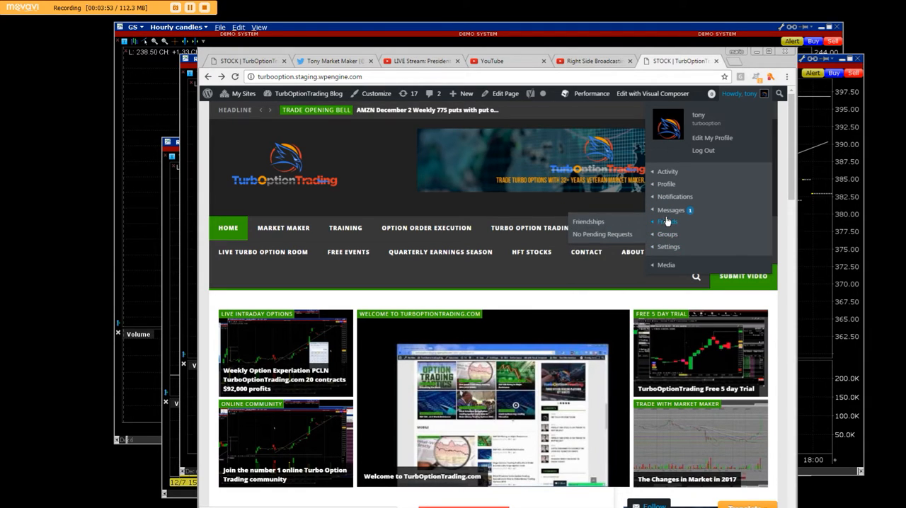
{"action": "mouse_move", "coordinate": [669, 171]}
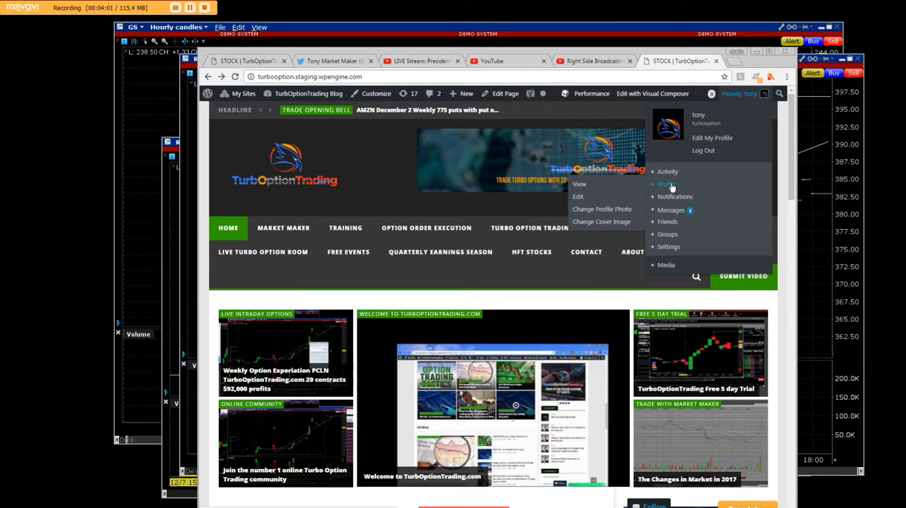
{"action": "mouse_move", "coordinate": [672, 184]}
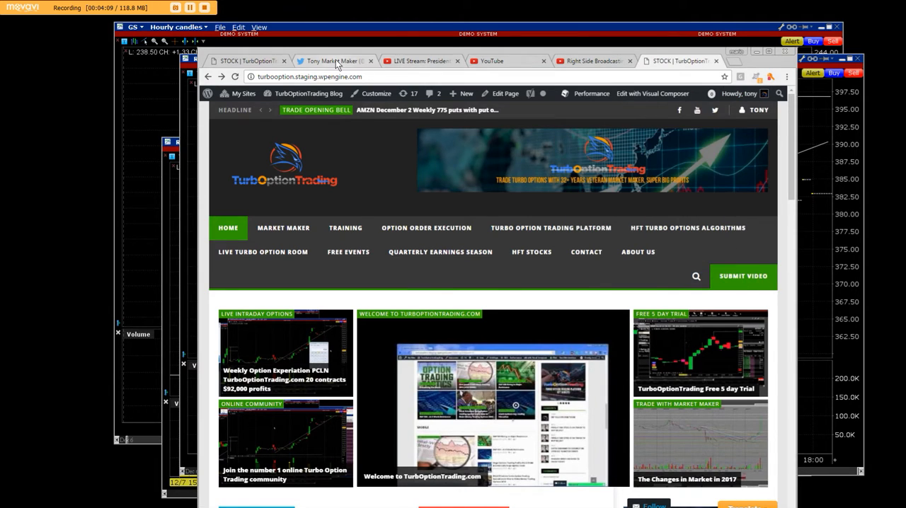
Step: Show the live West Allis President-Elect rally stream with its live chat alongside
{"action": "left_click", "coordinate": [422, 61]}
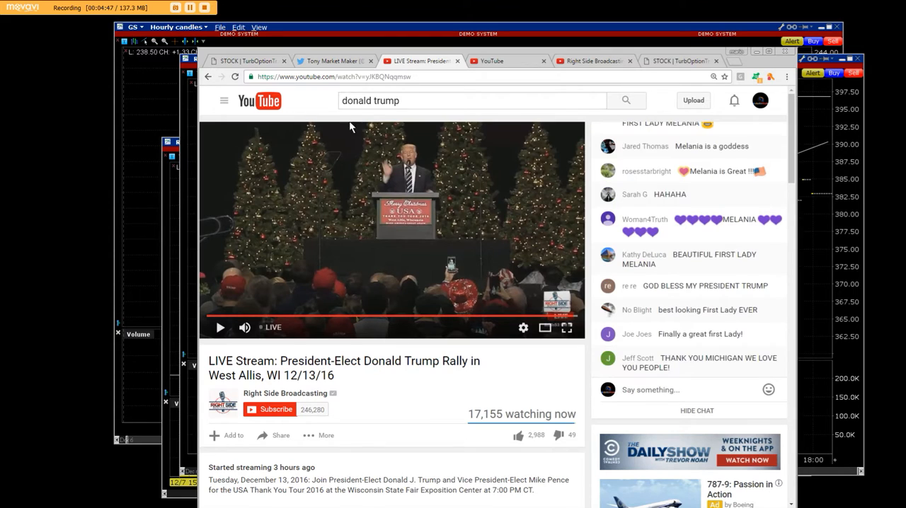
Step: Show the trader's Twitter profile with the pinned live trading option room invitation
{"action": "left_click", "coordinate": [334, 61]}
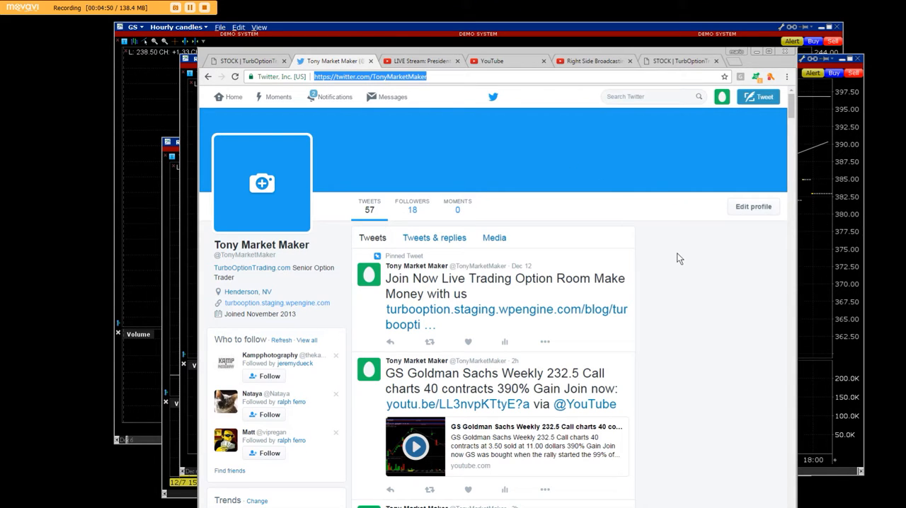
{"action": "mouse_move", "coordinate": [694, 249]}
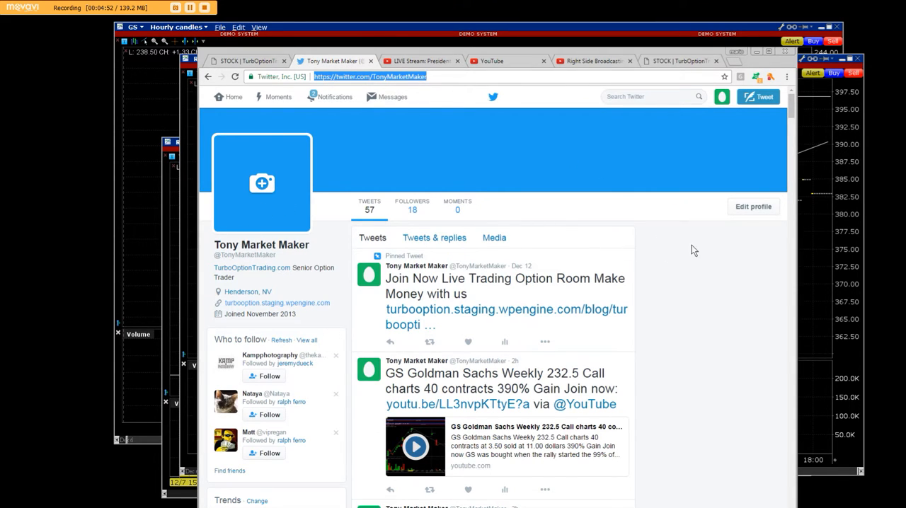
{"action": "mouse_move", "coordinate": [714, 289]}
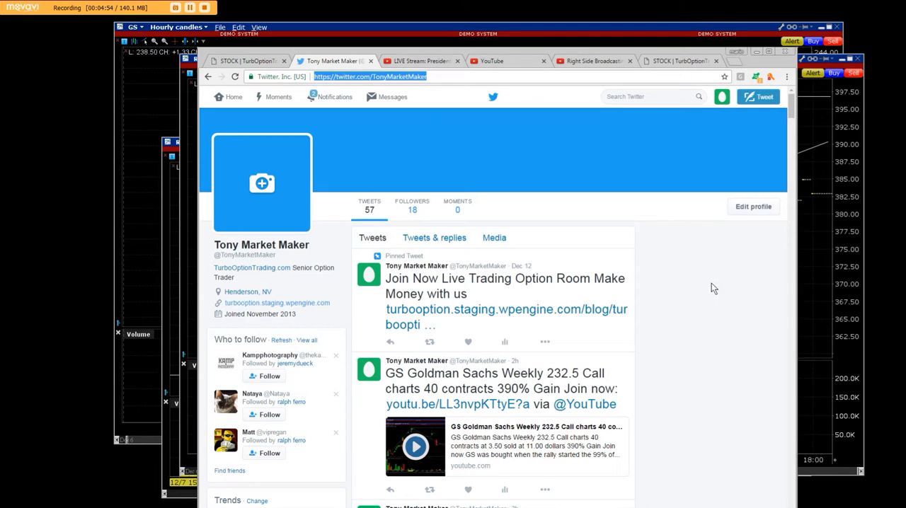
{"action": "mouse_move", "coordinate": [704, 328]}
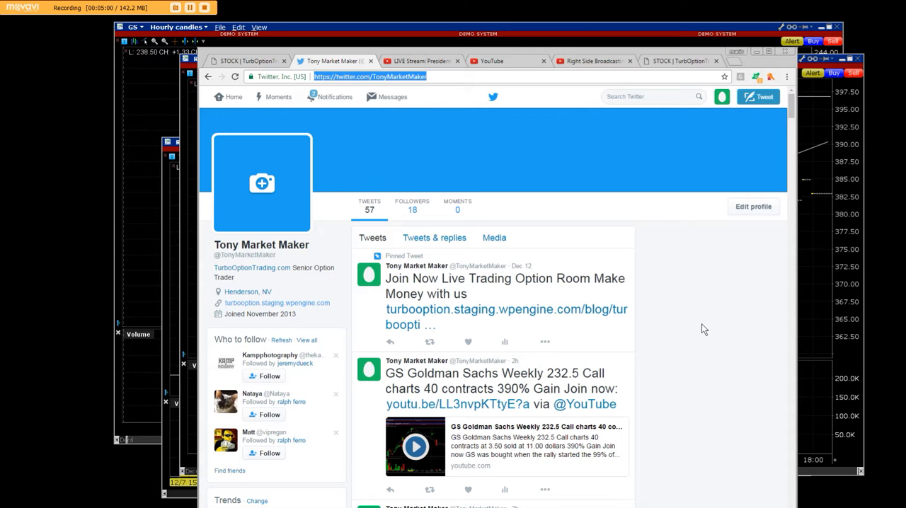
Step: Return to the first TurboOptionTrading tab and move down into its featured trading posts
{"action": "left_click", "coordinate": [252, 61]}
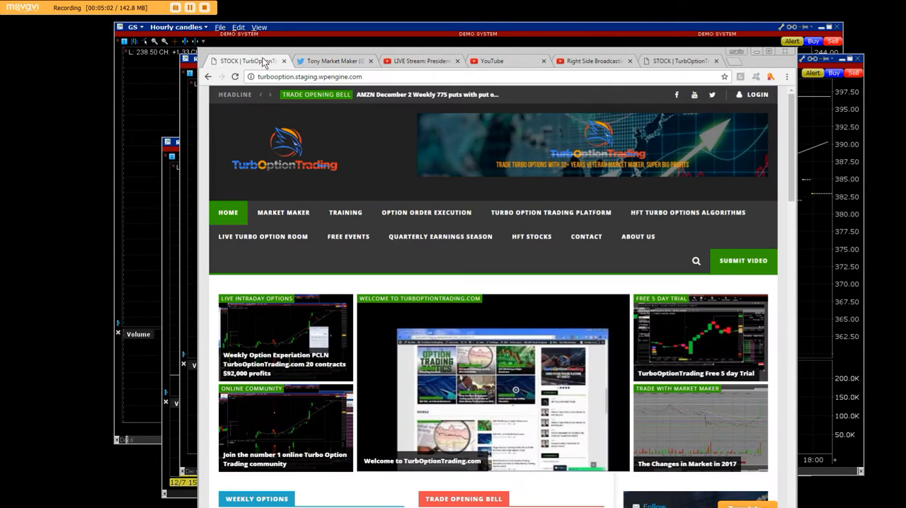
{"action": "mouse_move", "coordinate": [686, 213]}
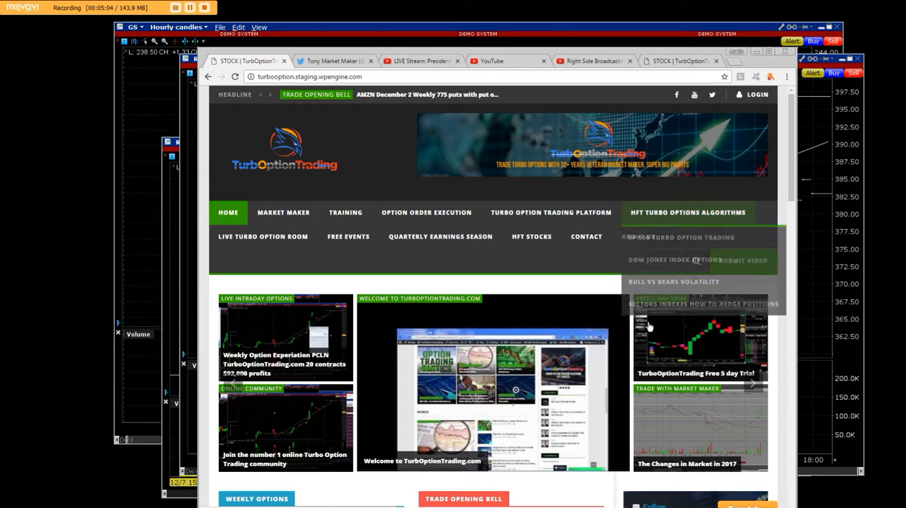
{"action": "scroll", "scroll_direction": "down", "scroll_amount": 3}
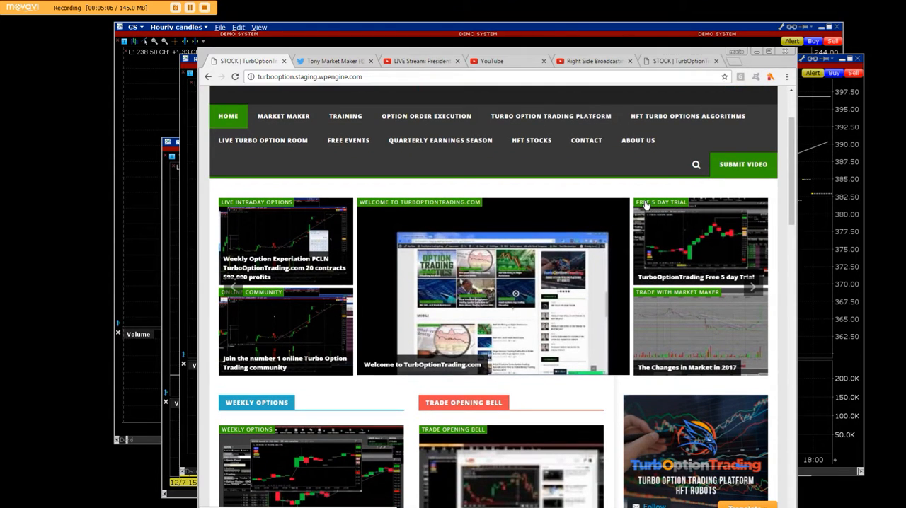
{"action": "mouse_move", "coordinate": [694, 204]}
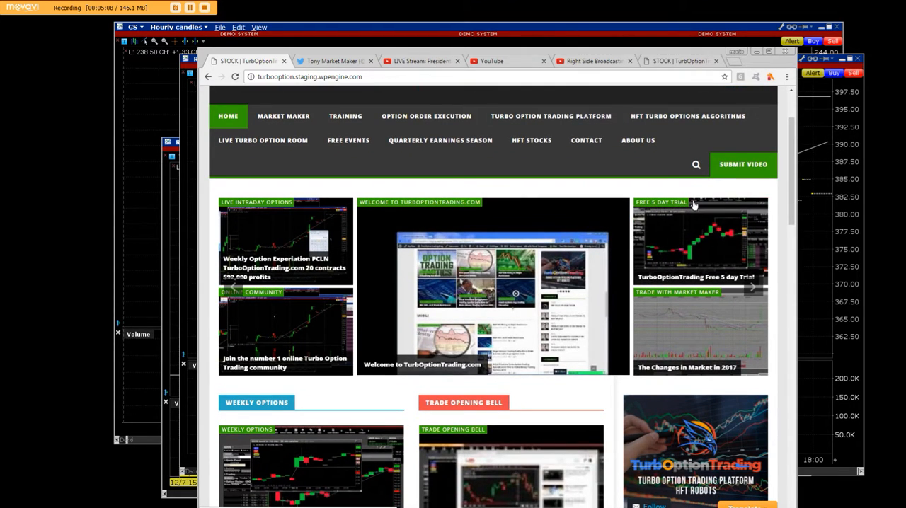